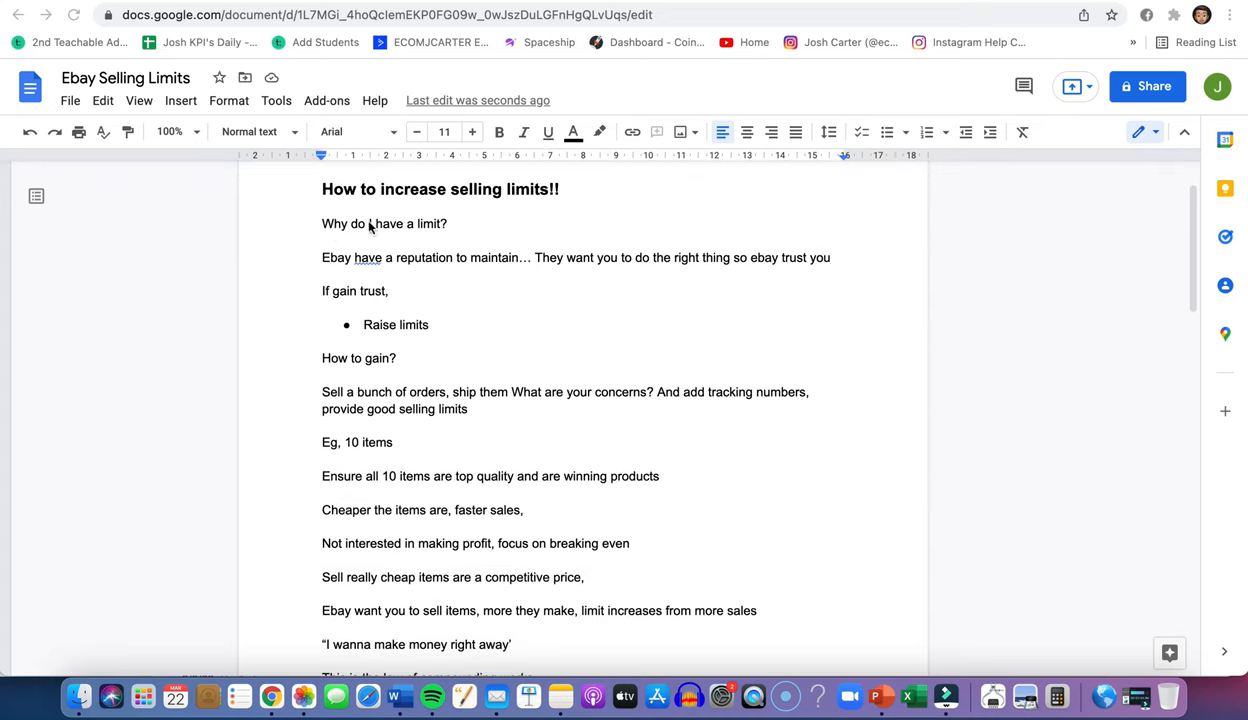
Scroll through the 'How to increase selling limits!!' notes down to the monthly limits section
{"action": "scroll", "scroll_direction": "up", "scroll_amount": 3}
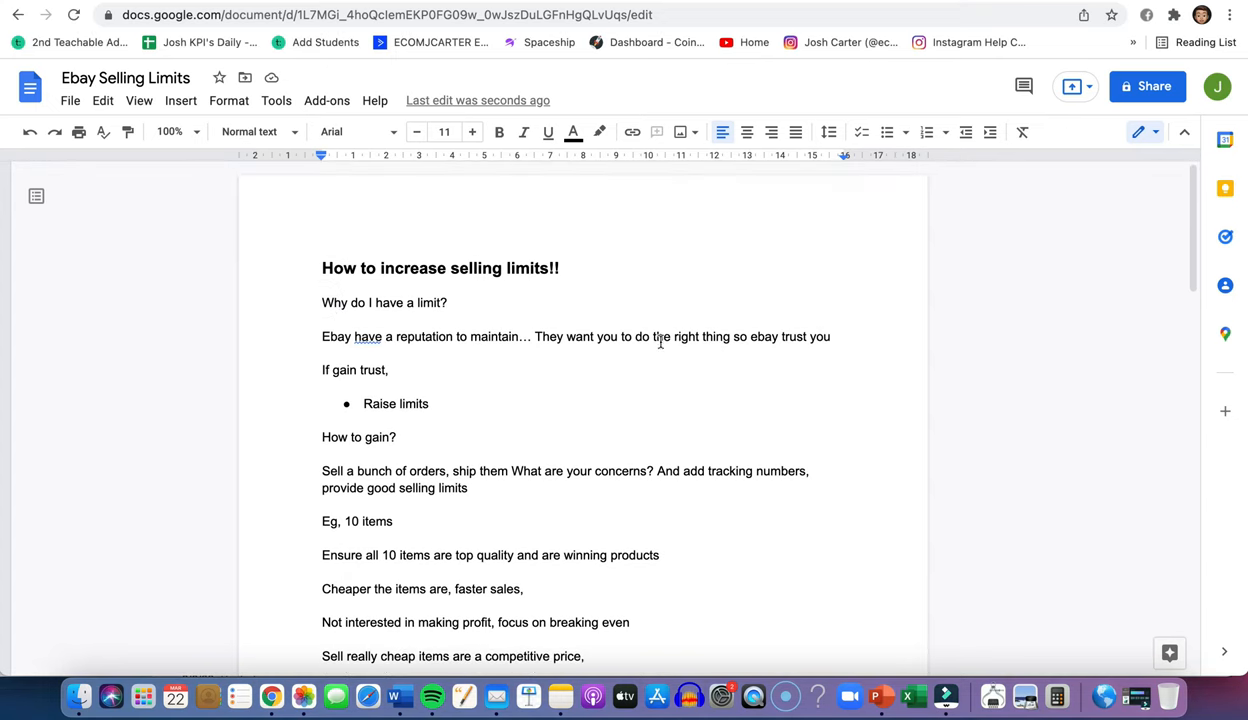
{"action": "mouse_move", "coordinate": [1024, 322]}
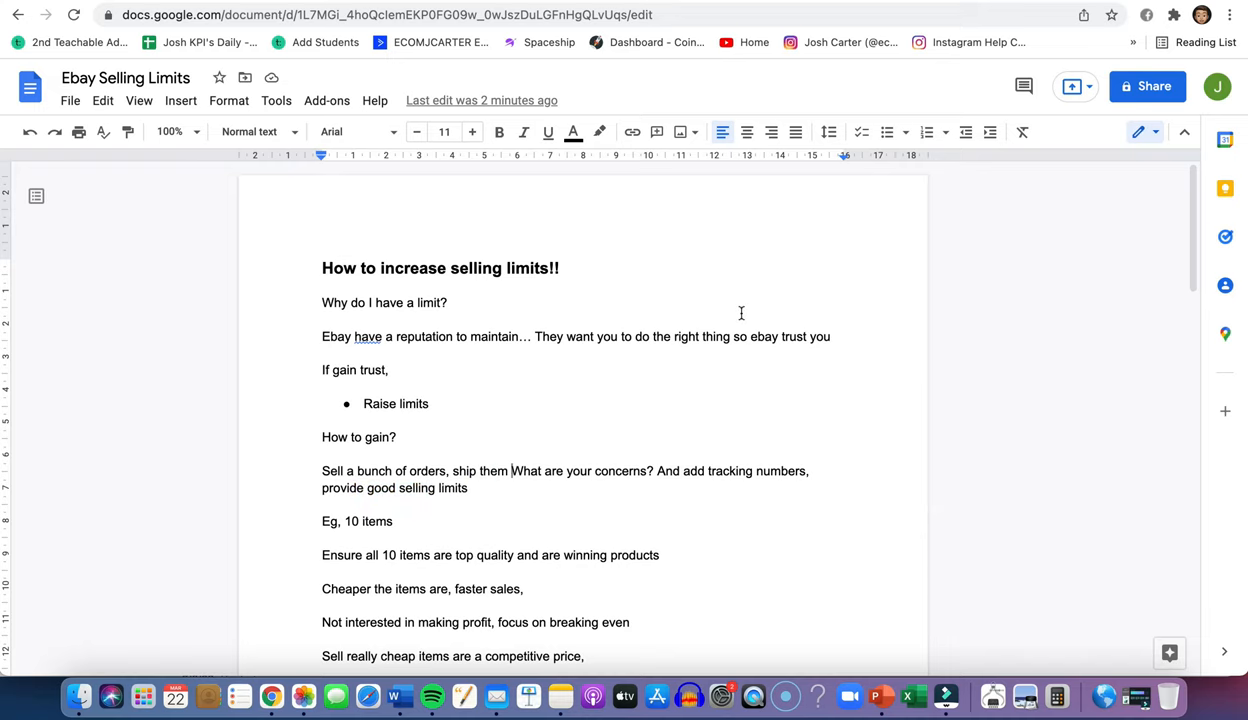
{"action": "scroll", "scroll_direction": "down", "scroll_amount": 3}
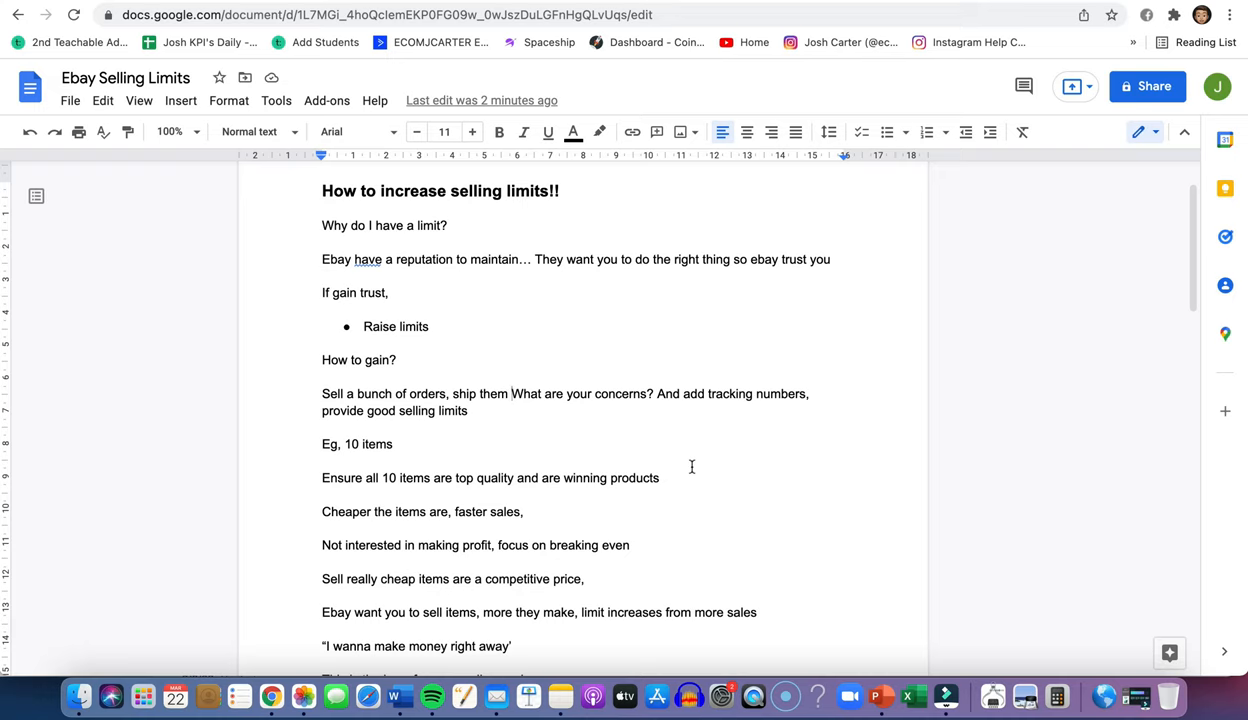
{"action": "scroll", "scroll_direction": "down", "scroll_amount": 3}
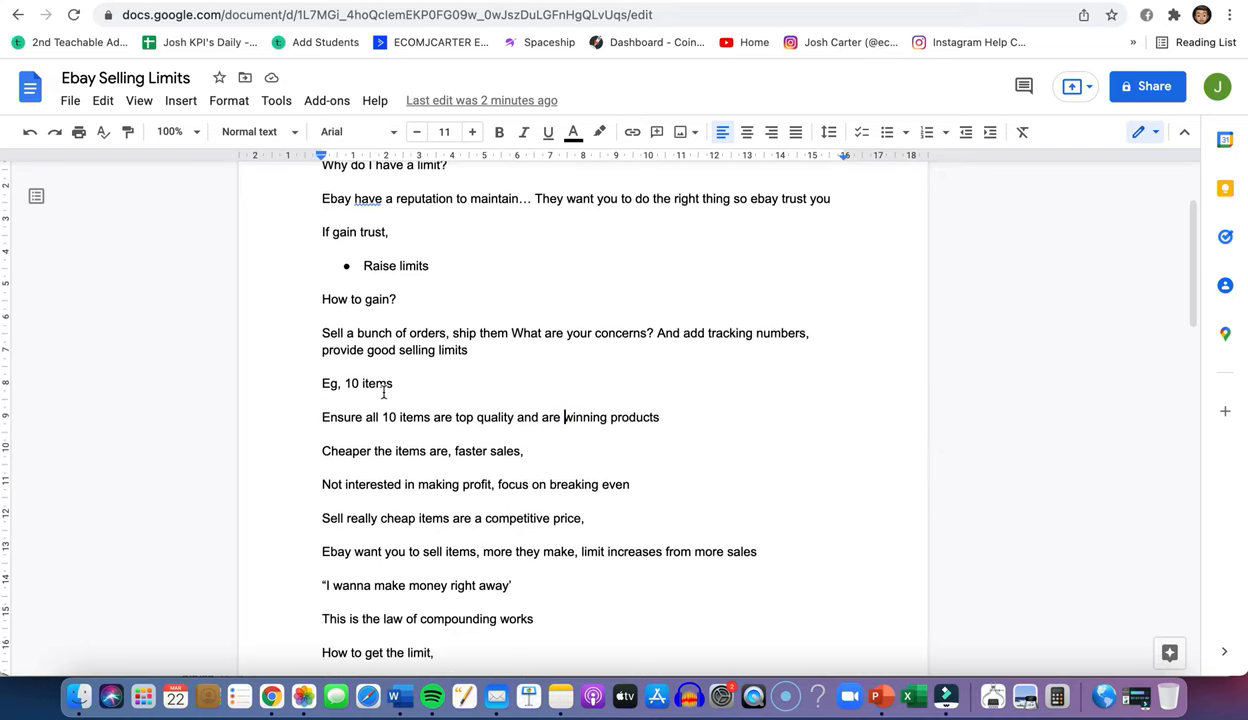
{"action": "mouse_move", "coordinate": [503, 397]}
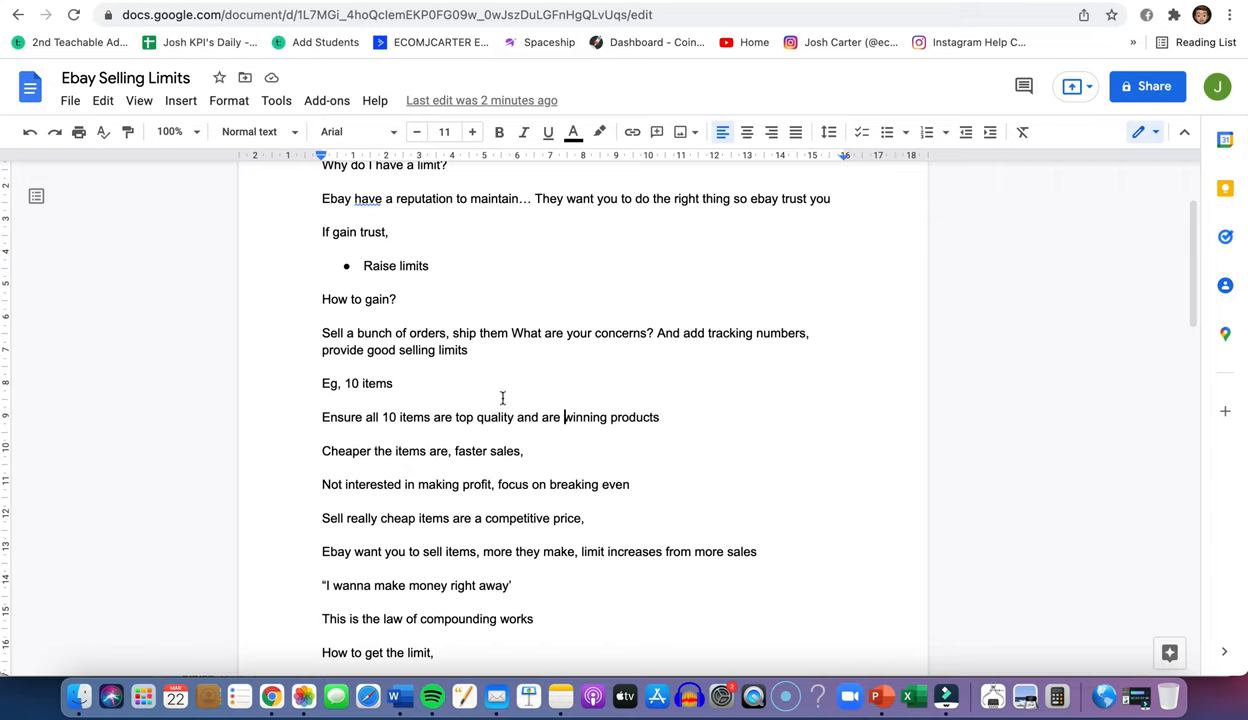
{"action": "mouse_move", "coordinate": [493, 405]}
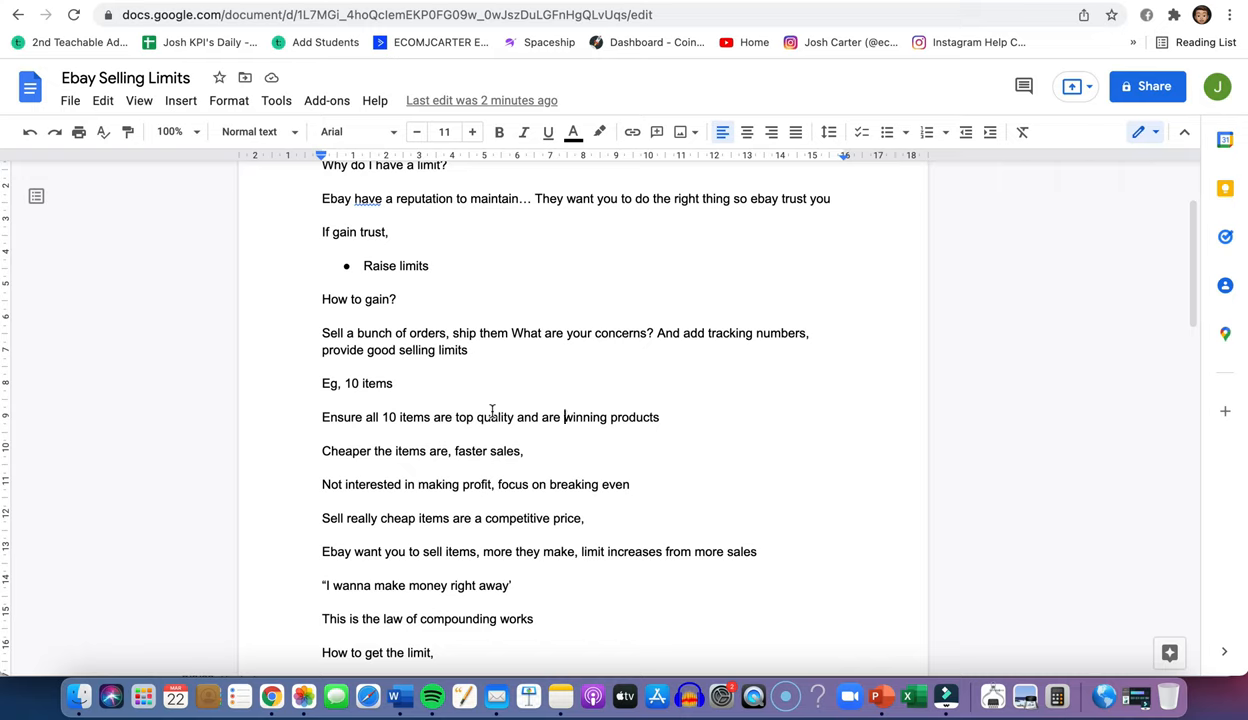
{"action": "mouse_move", "coordinate": [398, 459]}
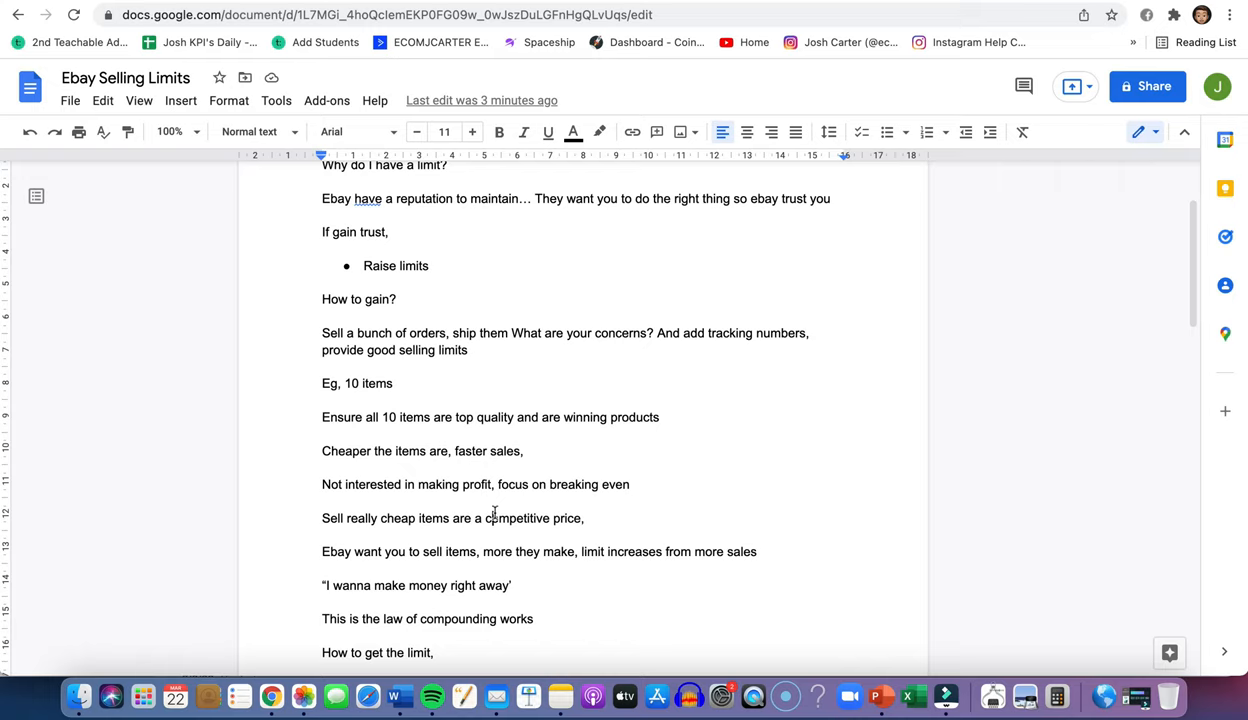
{"action": "mouse_move", "coordinate": [460, 560]}
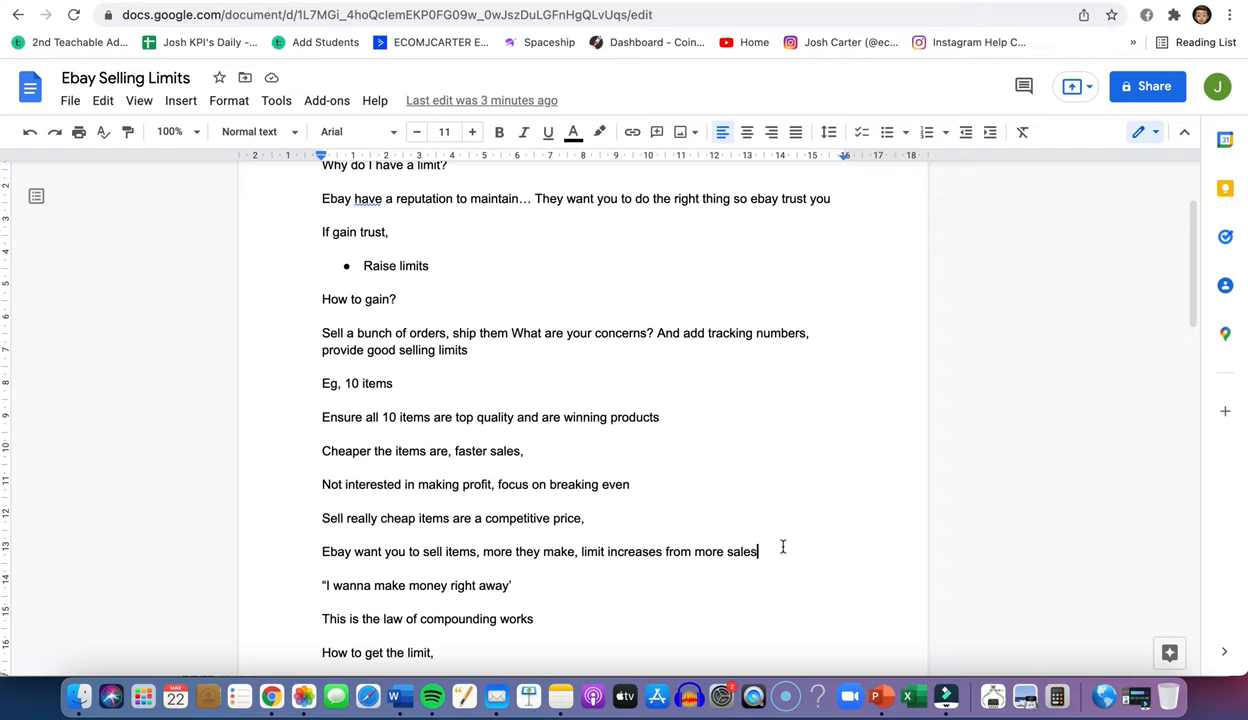
{"action": "scroll", "scroll_direction": "down", "scroll_amount": 3}
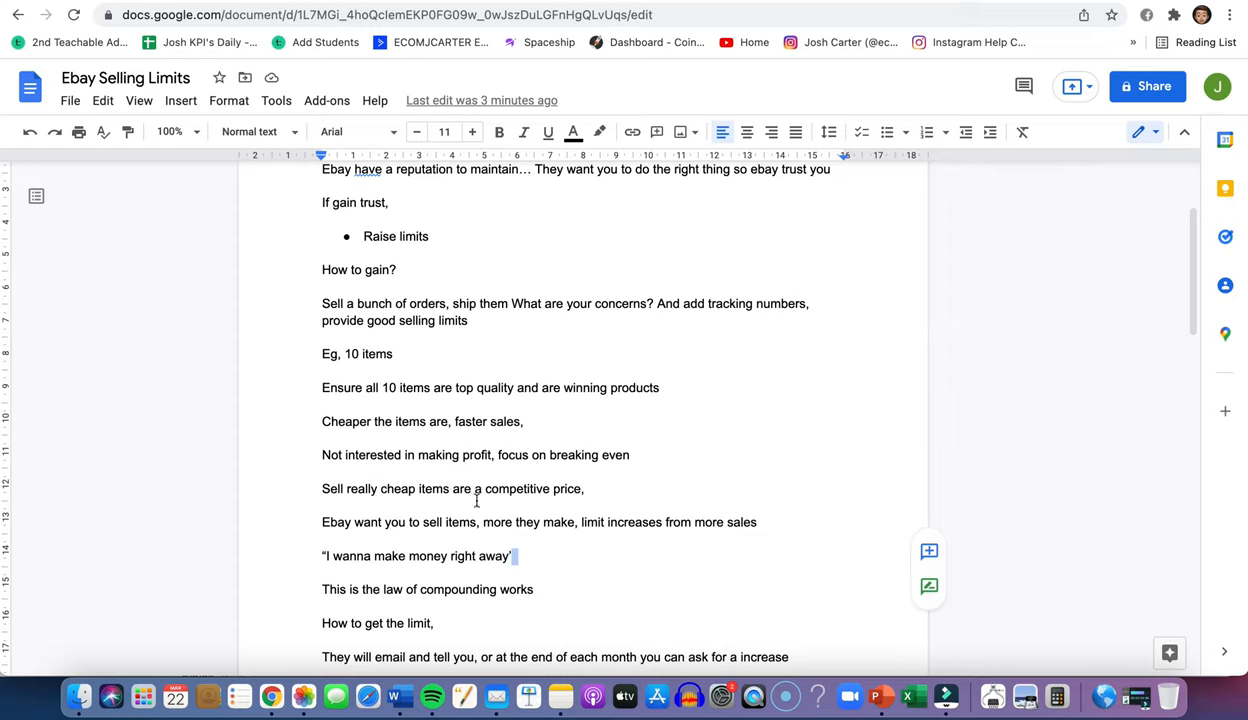
{"action": "mouse_move", "coordinate": [536, 511]}
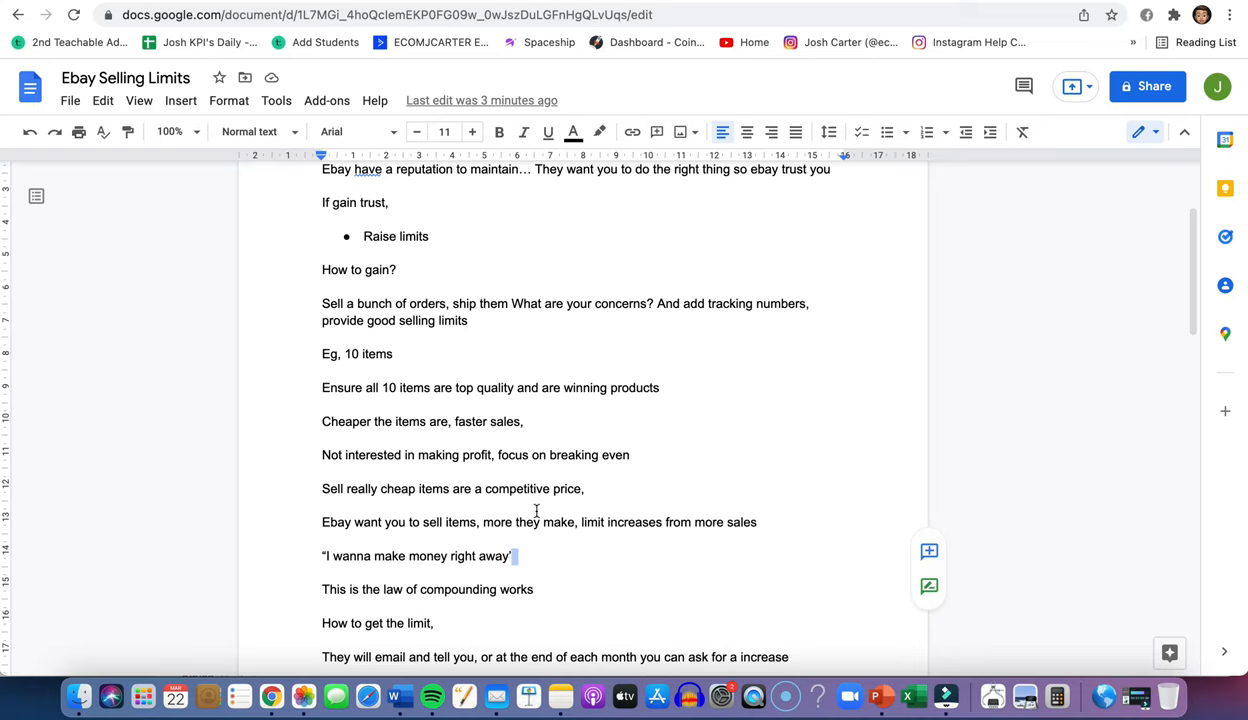
{"action": "scroll", "scroll_direction": "down", "scroll_amount": 3}
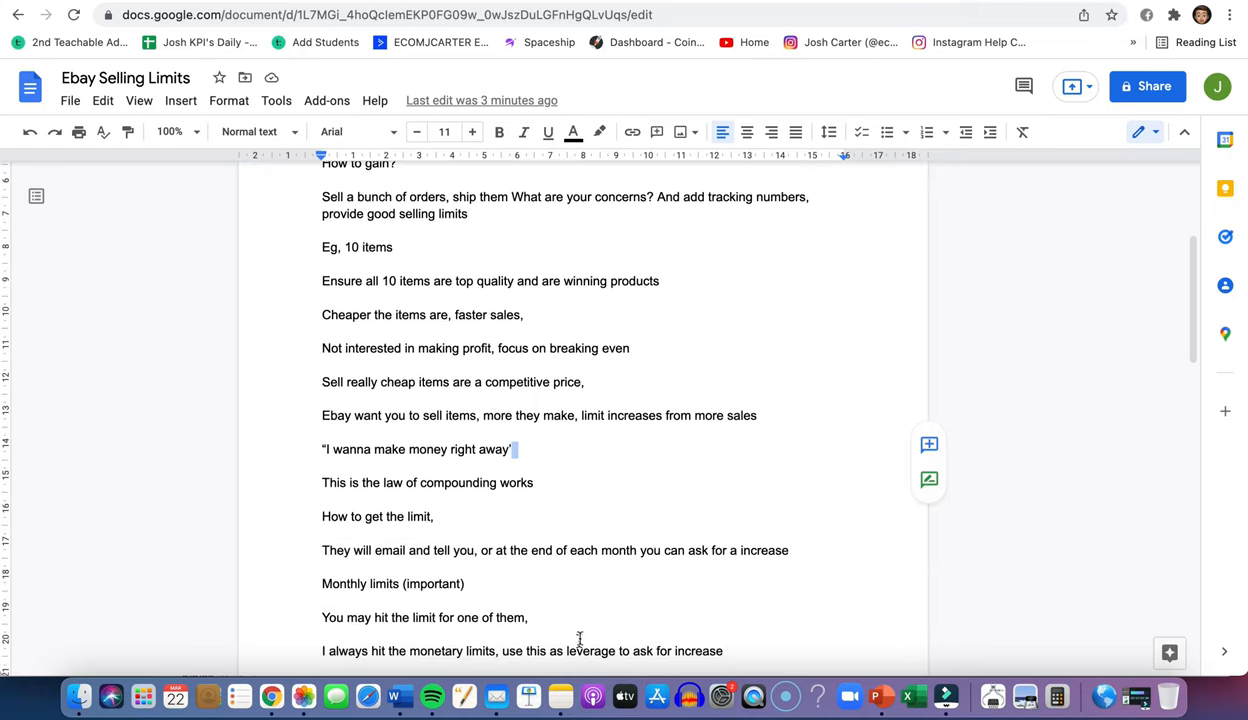
{"action": "mouse_move", "coordinate": [773, 93]}
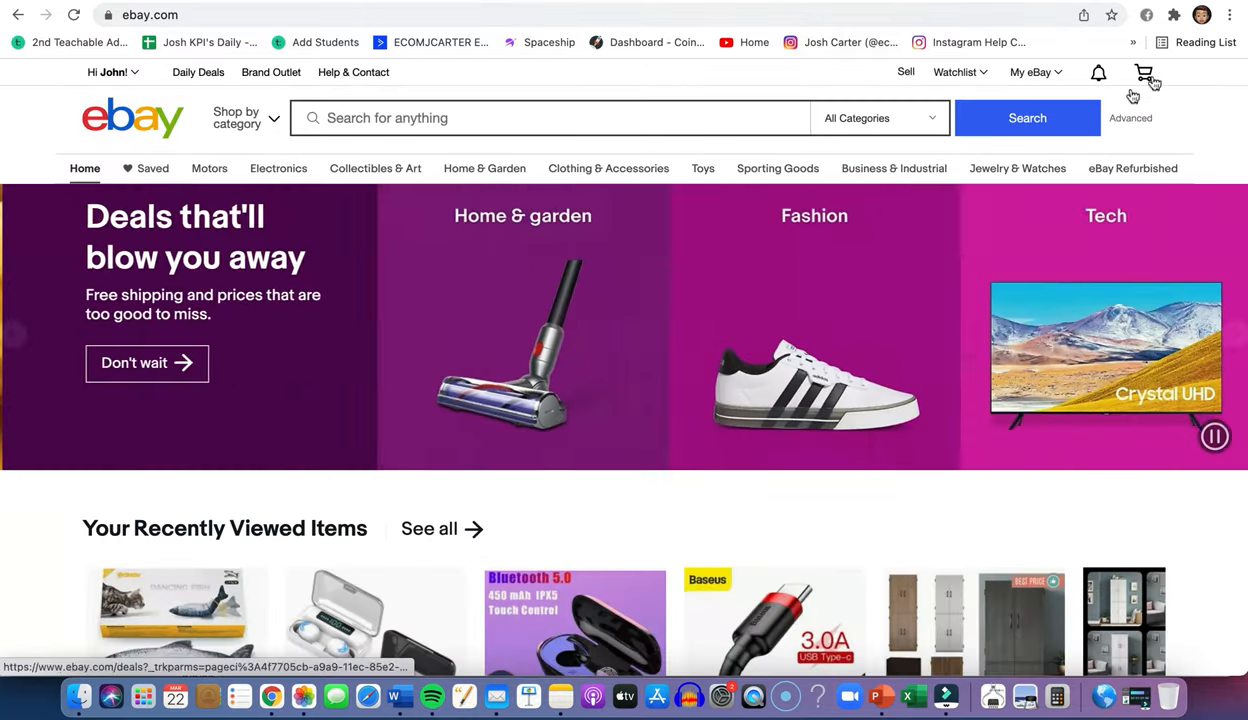
Open Seller Hub from My eBay and scroll to the monthly limits (1,000 items, AU $15,000)
{"action": "left_click", "coordinate": [1030, 72]}
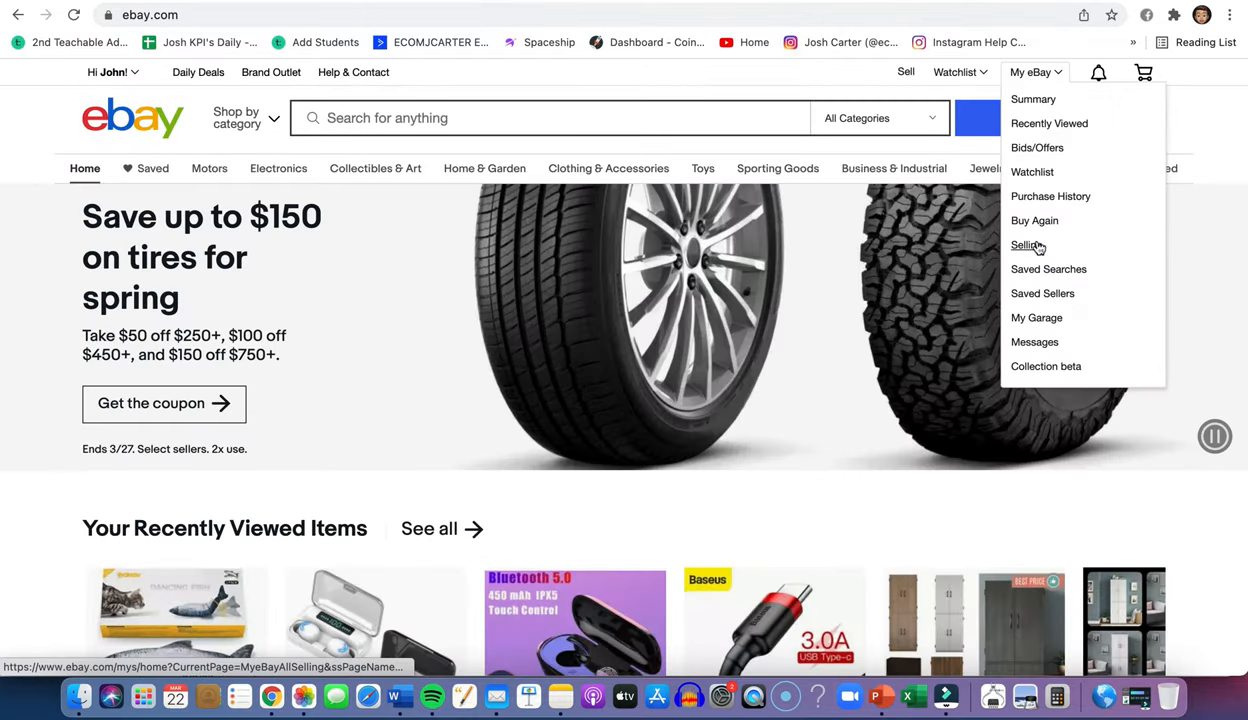
{"action": "left_click", "coordinate": [1026, 245]}
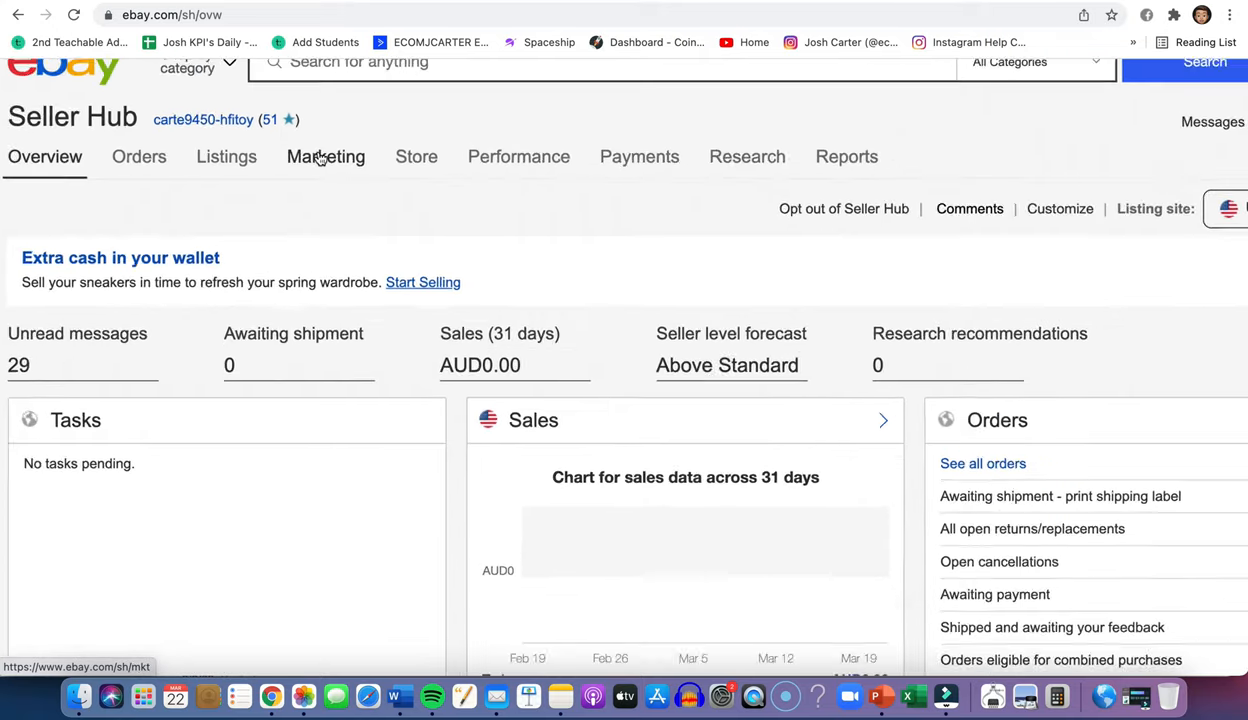
{"action": "scroll", "scroll_direction": "down", "scroll_amount": 3}
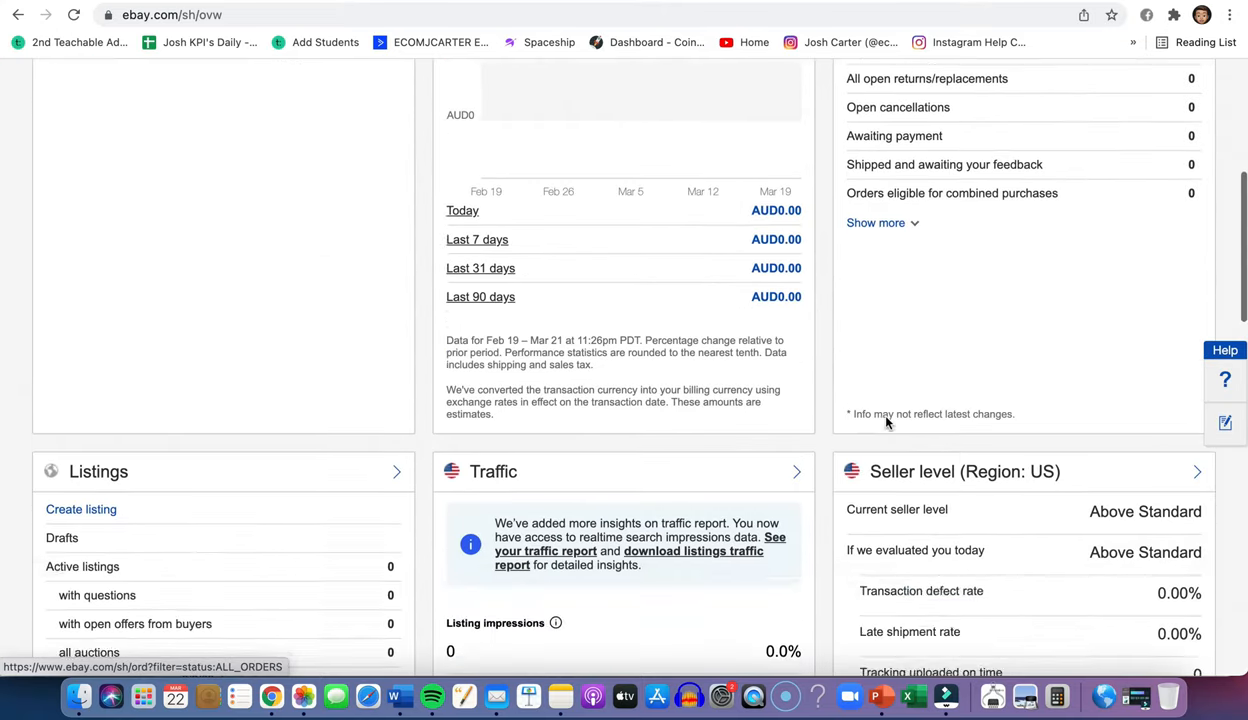
{"action": "scroll", "scroll_direction": "down", "scroll_amount": 3}
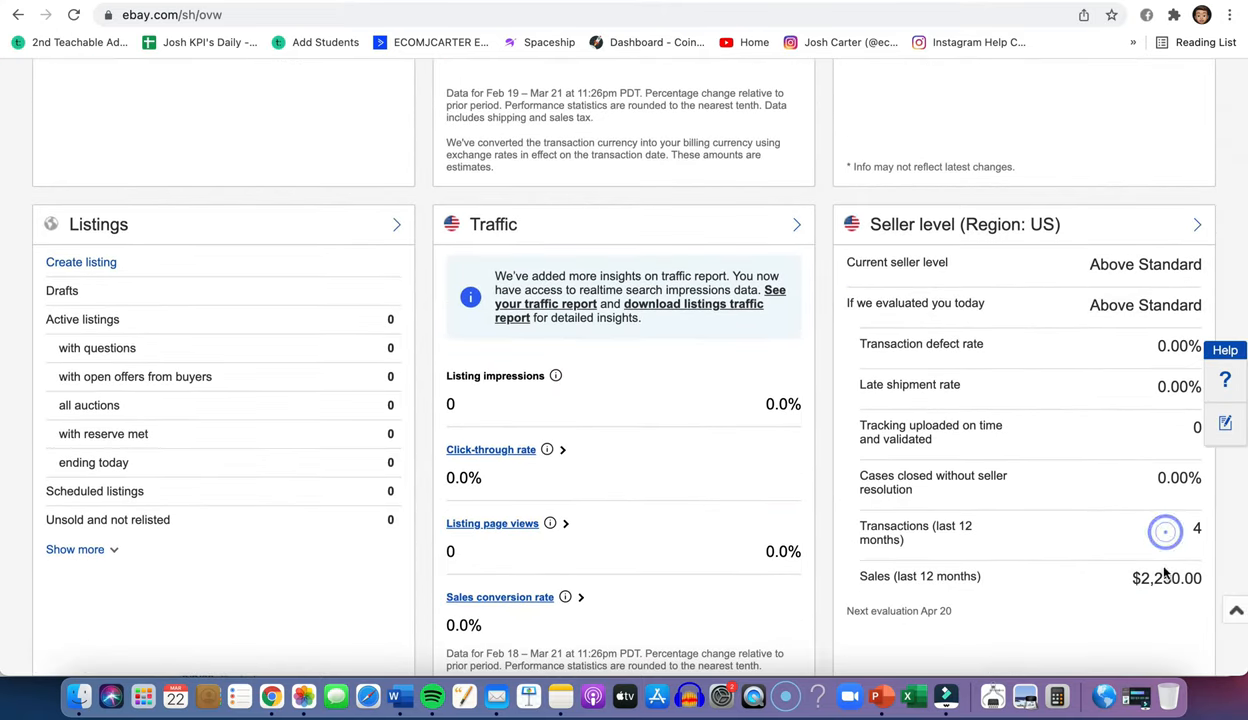
{"action": "scroll", "scroll_direction": "down", "scroll_amount": 3}
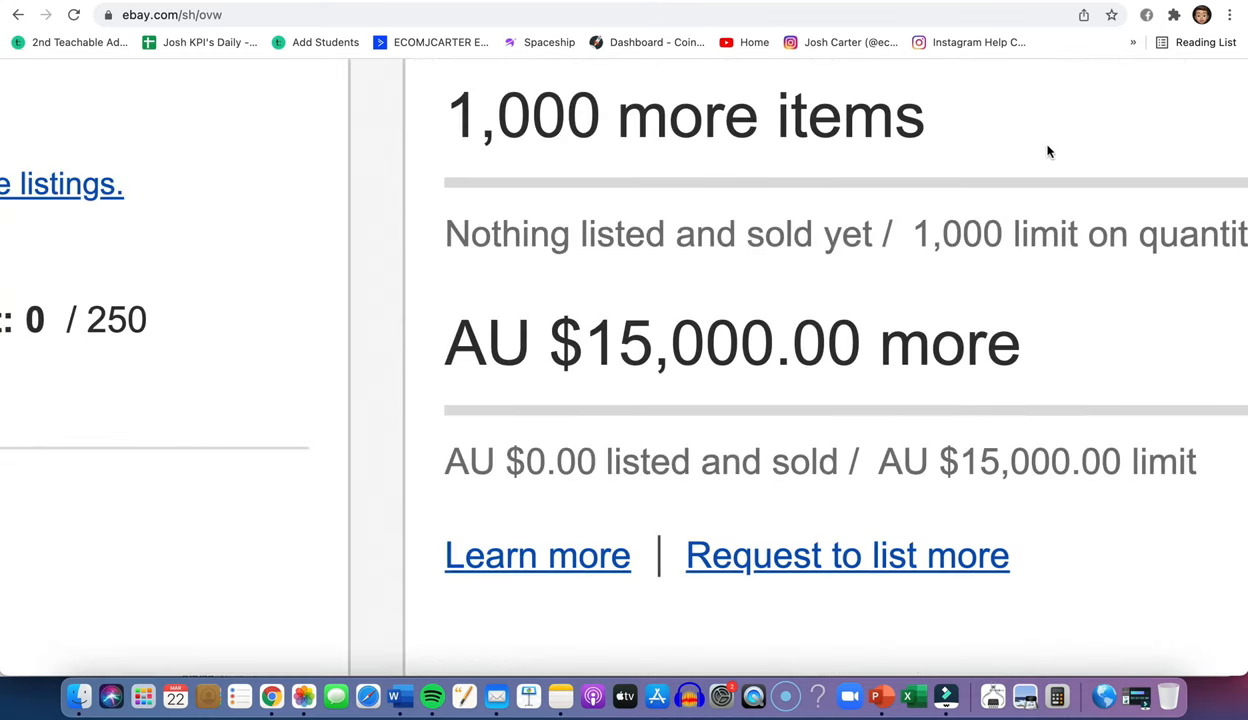
{"action": "scroll", "scroll_direction": "up", "scroll_amount": 3}
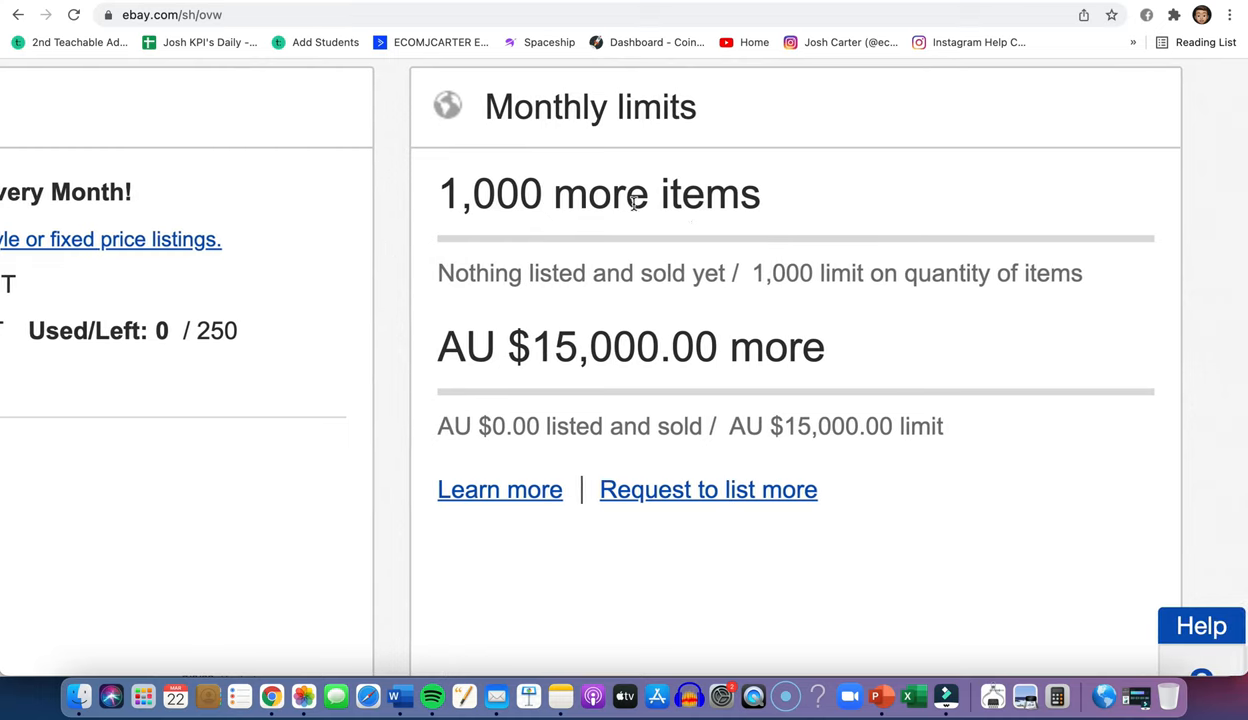
{"action": "left_click", "coordinate": [613, 177]}
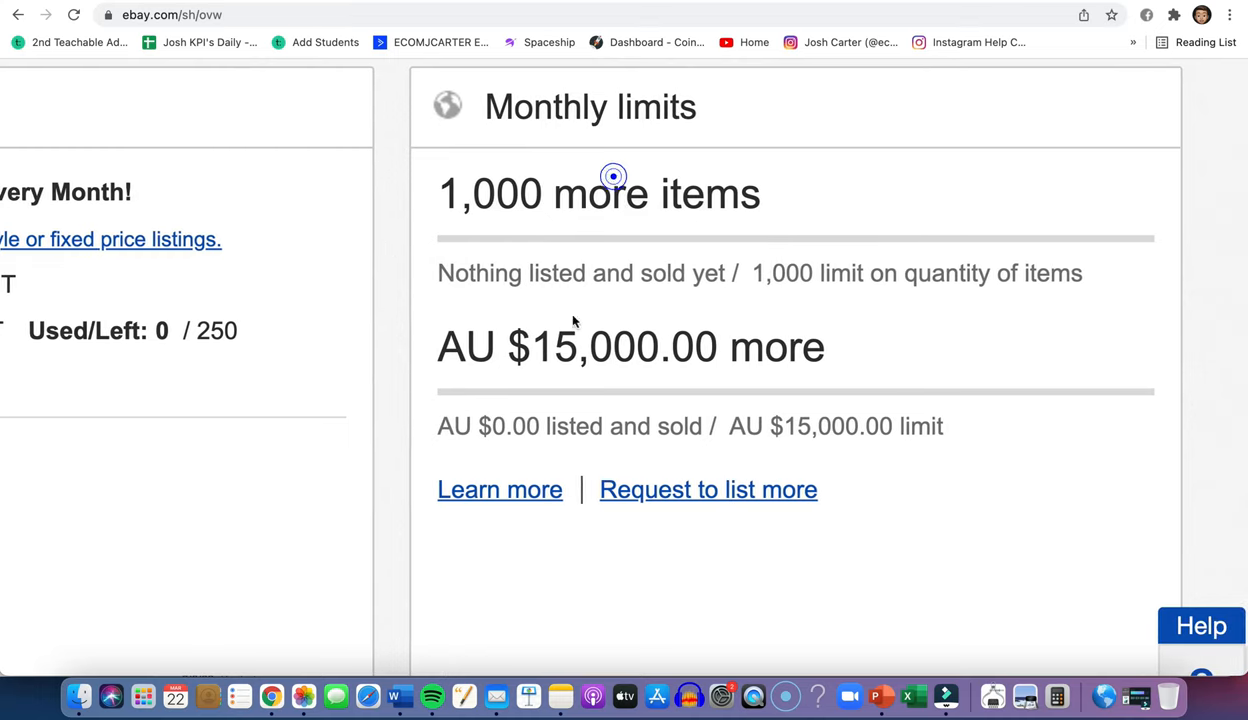
{"action": "double_click", "coordinate": [600, 347]}
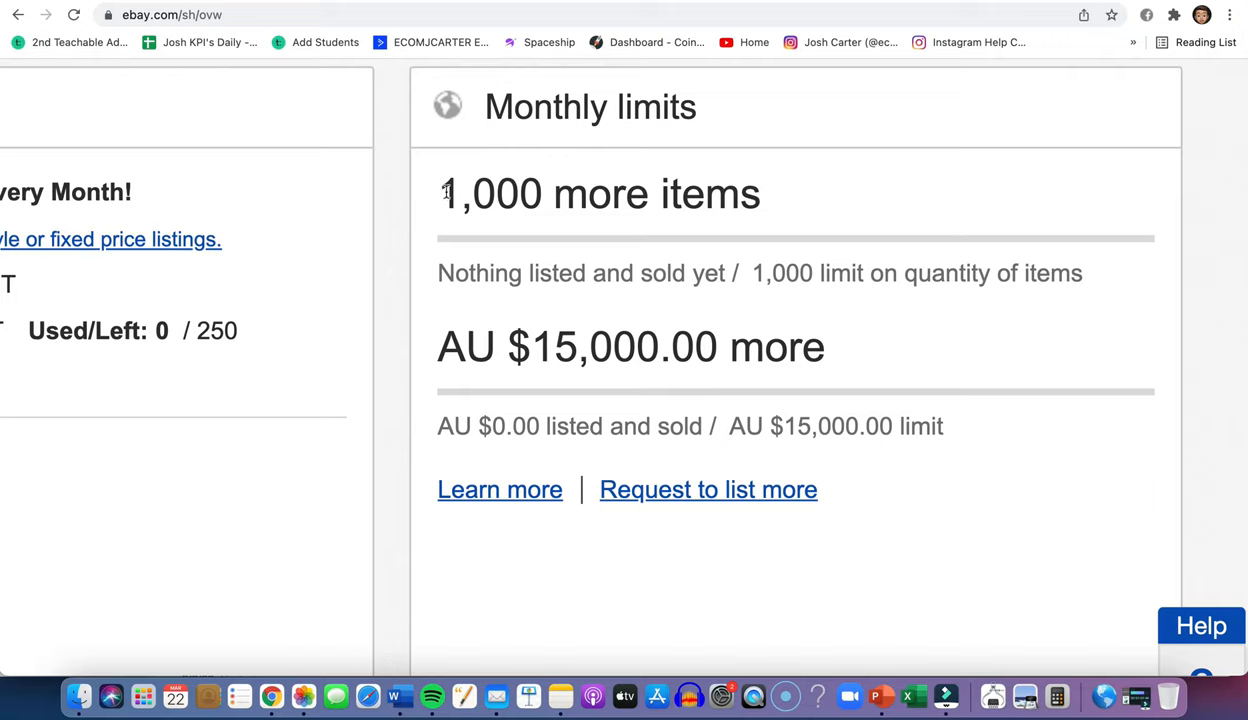
{"action": "double_click", "coordinate": [490, 193]}
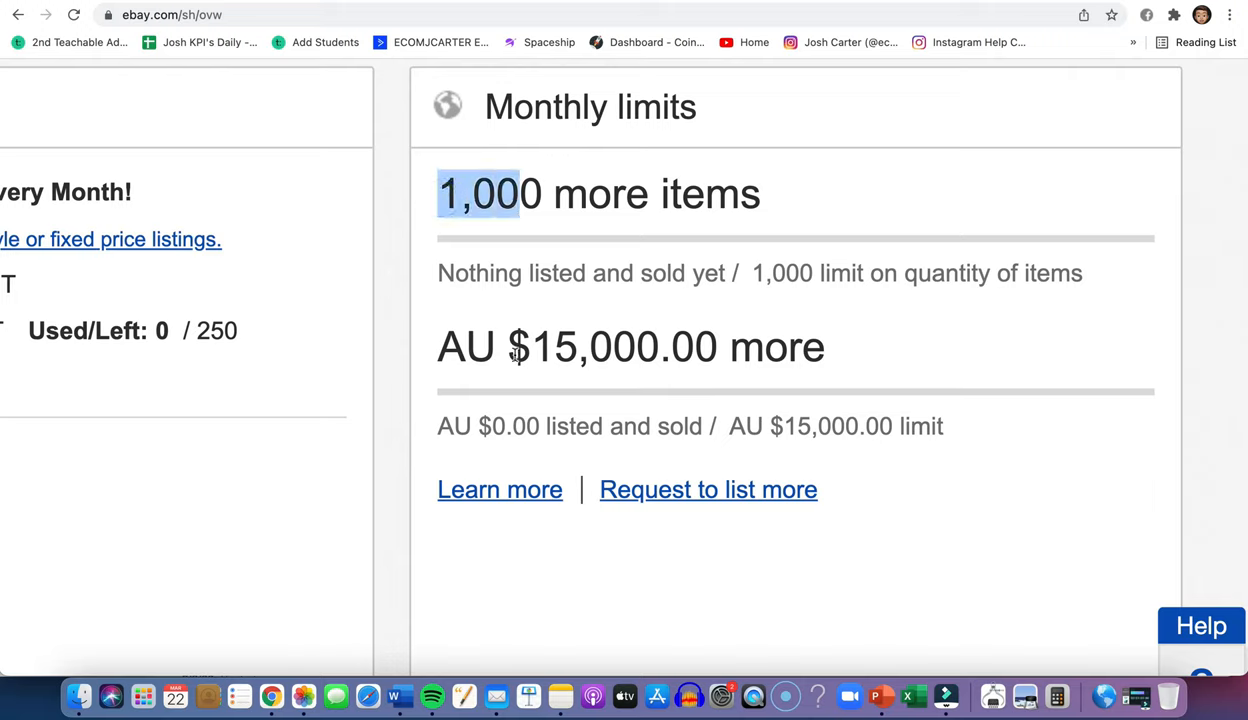
{"action": "double_click", "coordinate": [628, 347]}
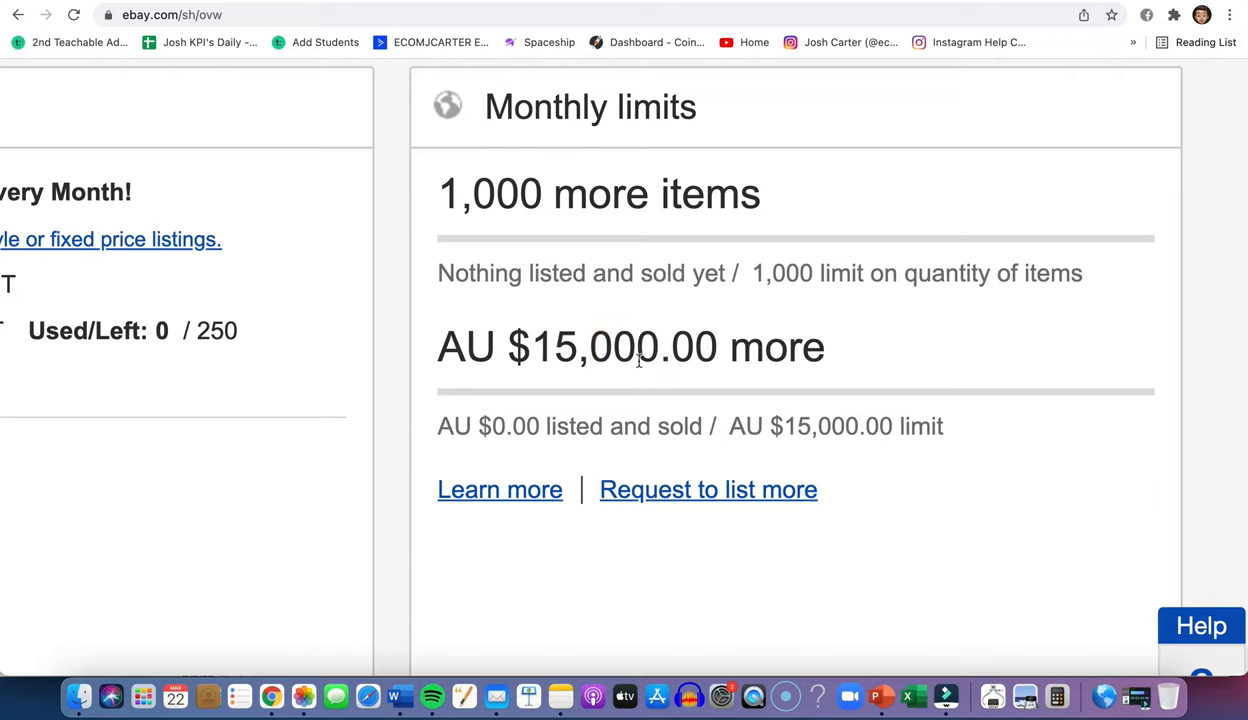
{"action": "double_click", "coordinate": [497, 193]}
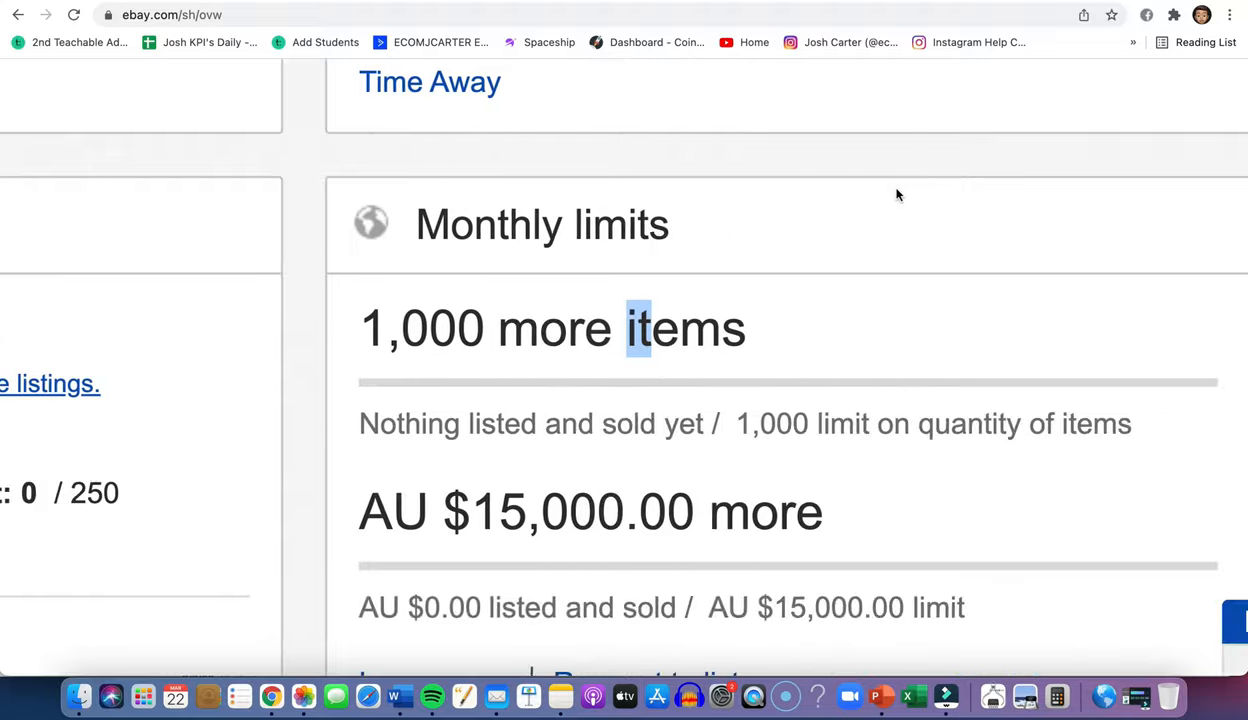
{"action": "scroll", "scroll_direction": "down", "scroll_amount": 3}
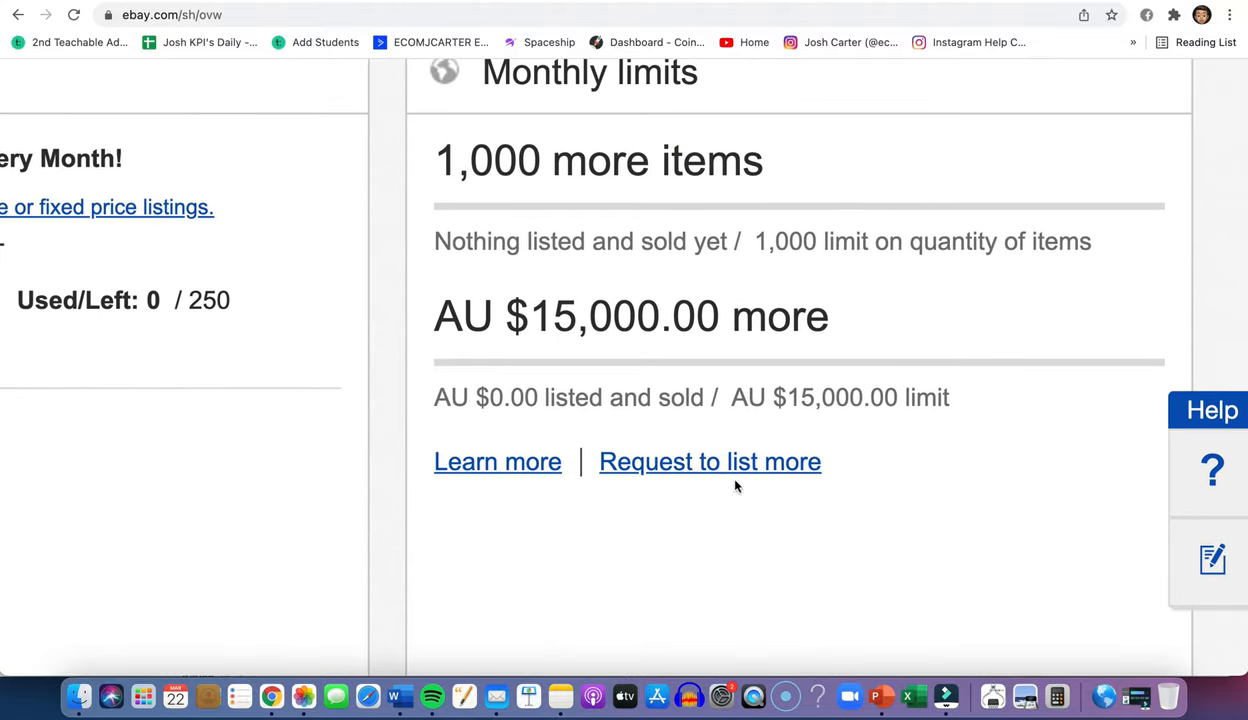
{"action": "mouse_move", "coordinate": [800, 471]}
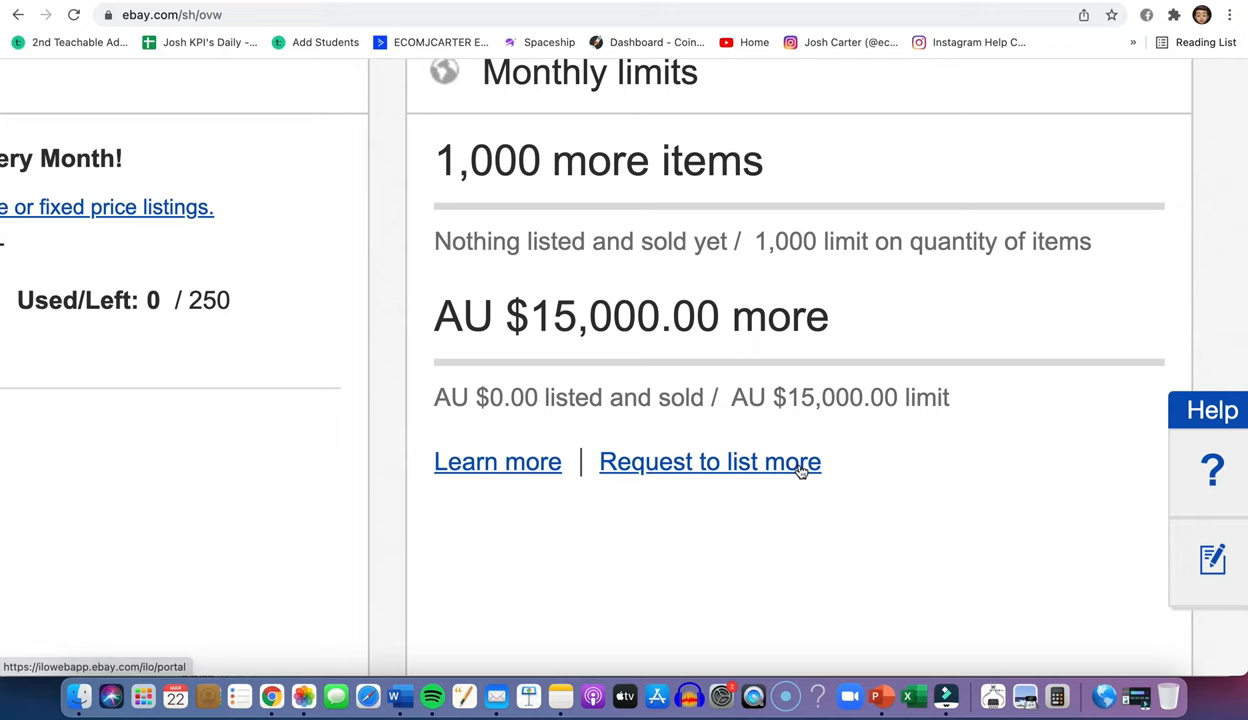
{"action": "mouse_move", "coordinate": [735, 543]}
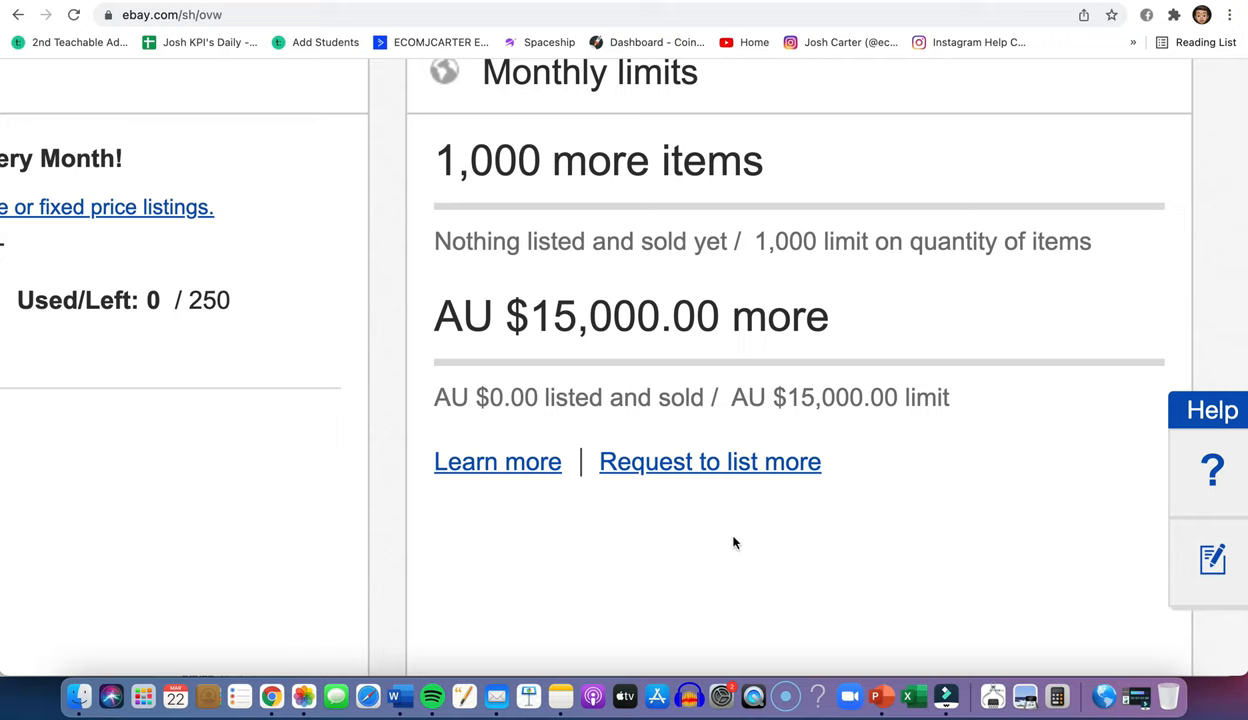
{"action": "mouse_move", "coordinate": [710, 461]}
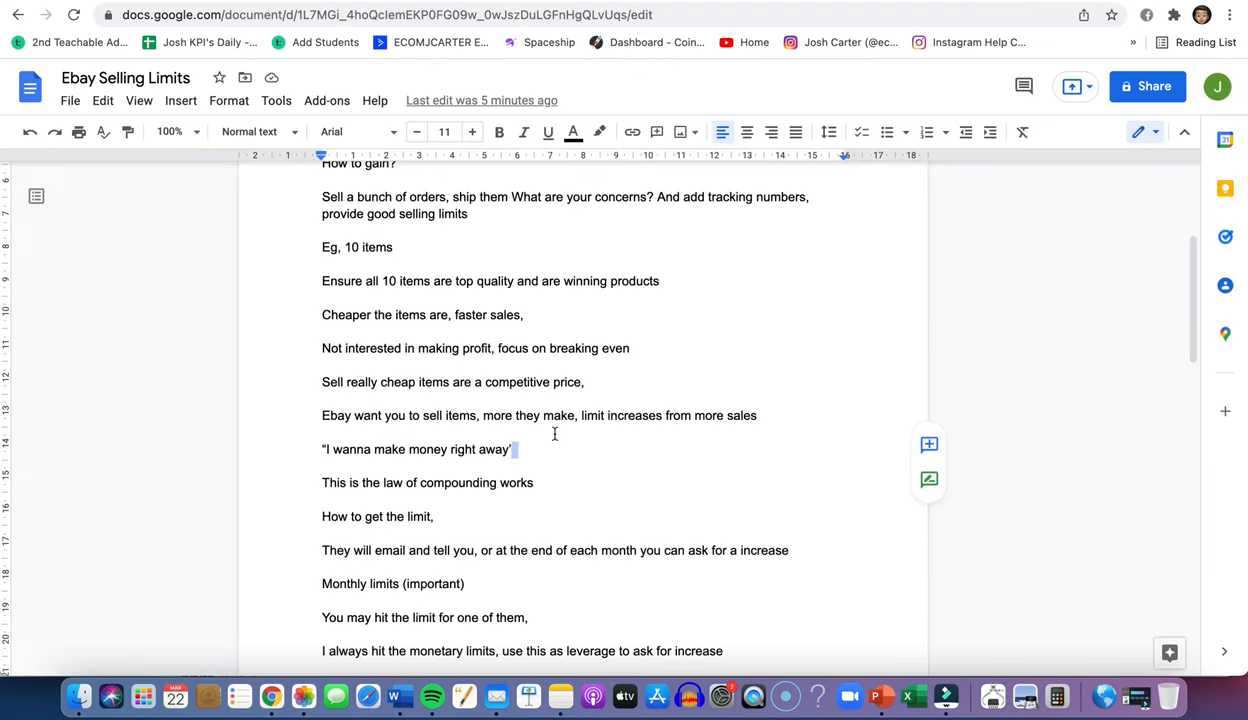
{"action": "scroll", "scroll_direction": "down", "scroll_amount": 3}
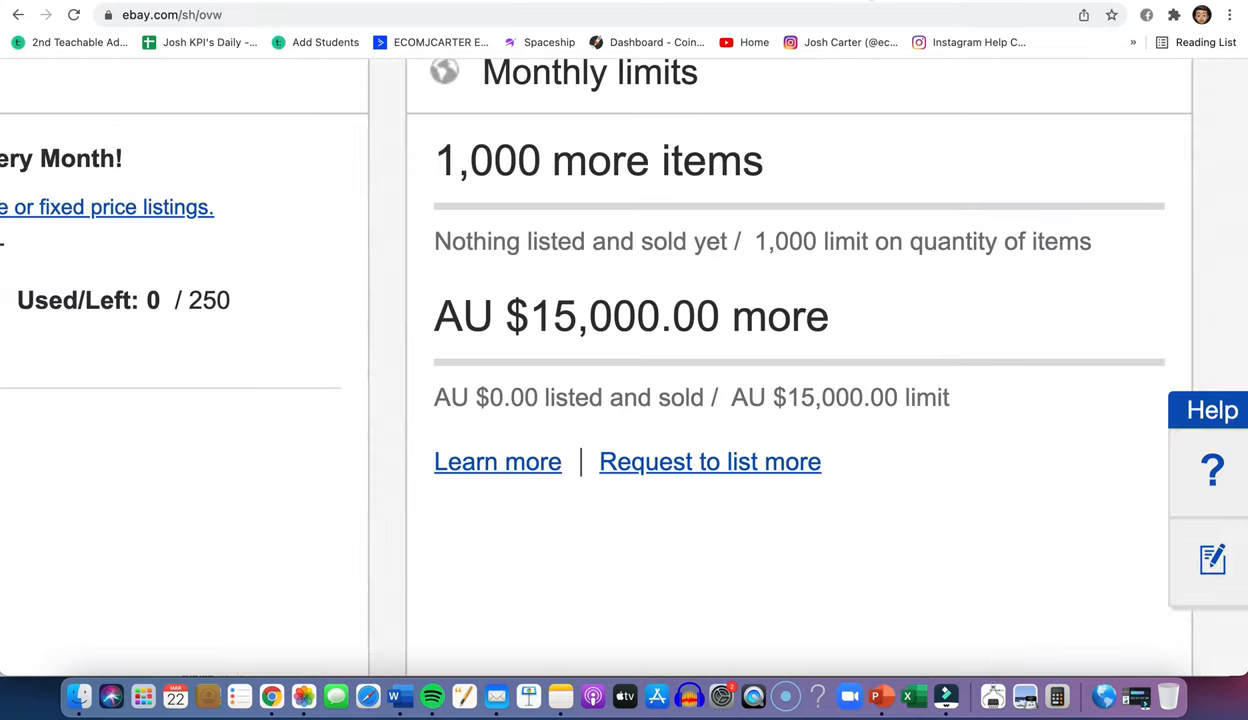
{"action": "mouse_move", "coordinate": [710, 486]}
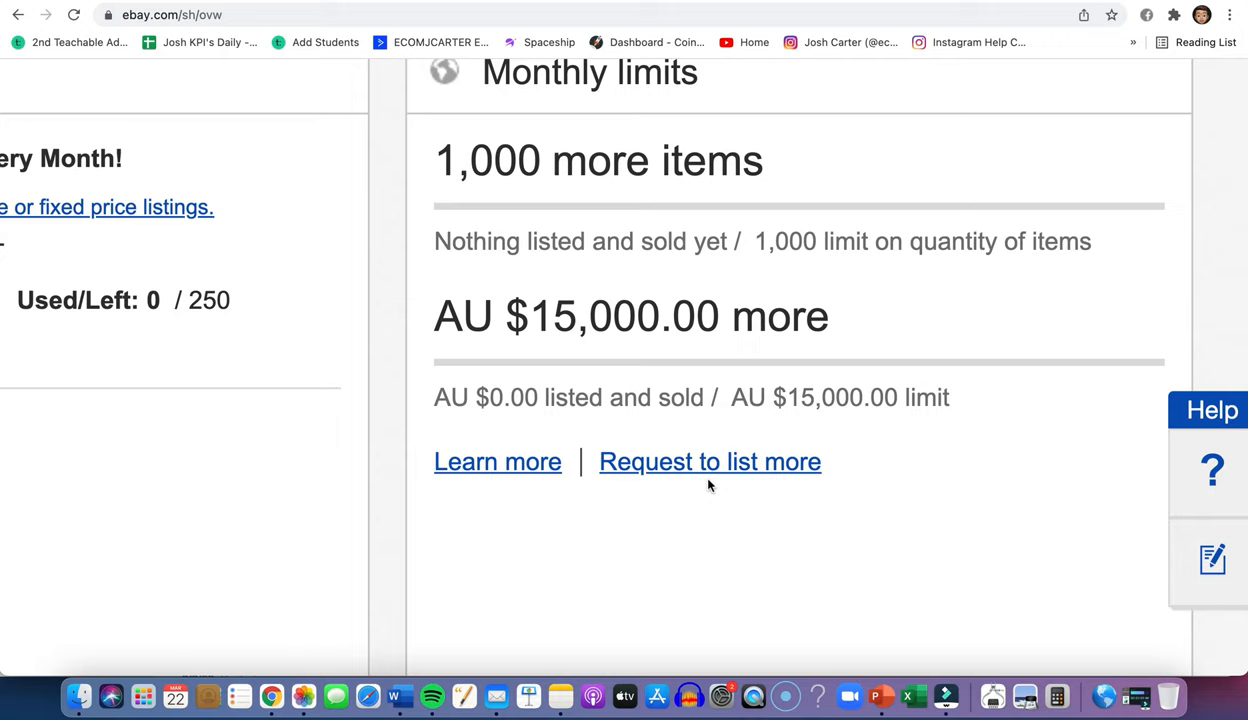
{"action": "mouse_move", "coordinate": [636, 150]}
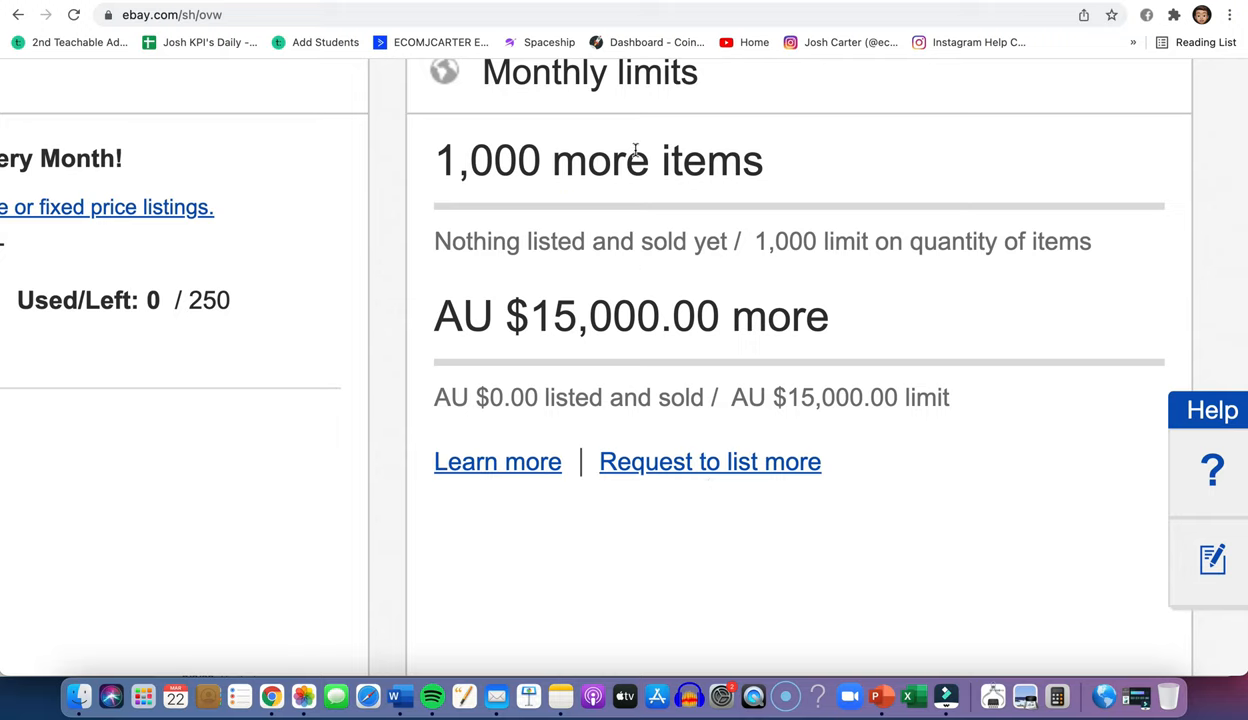
{"action": "mouse_move", "coordinate": [770, 168]}
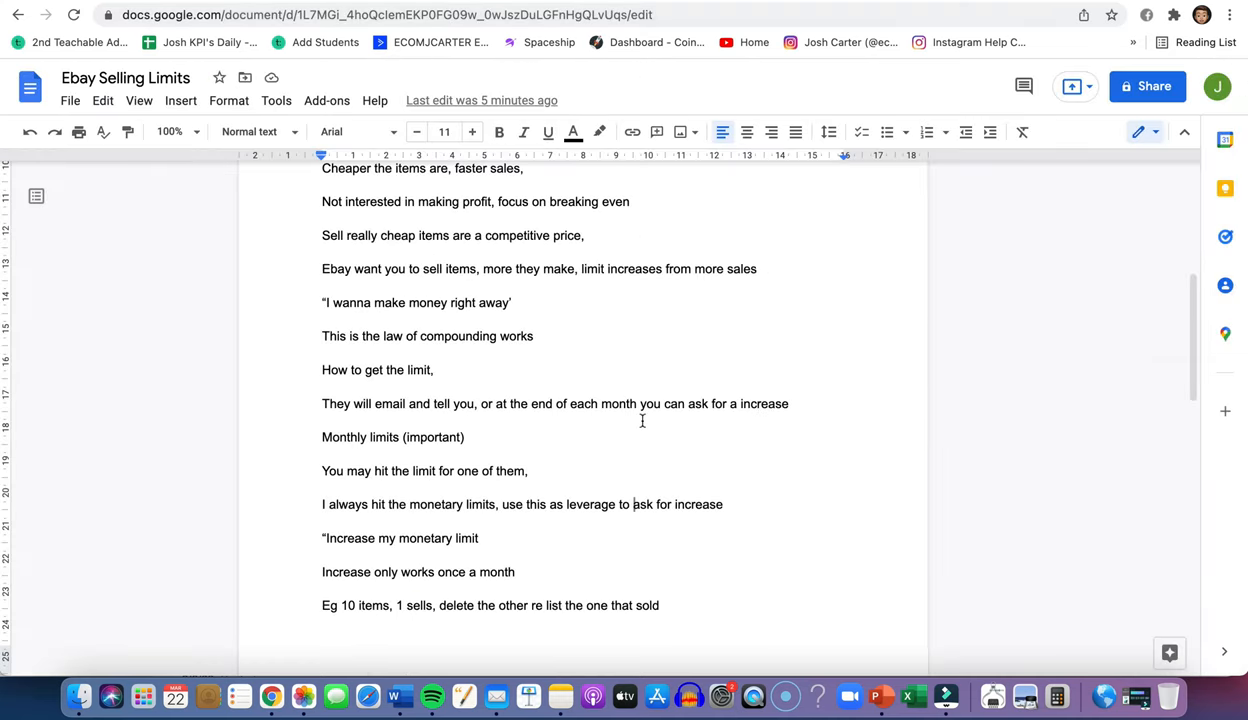
{"action": "scroll", "scroll_direction": "down", "scroll_amount": 3}
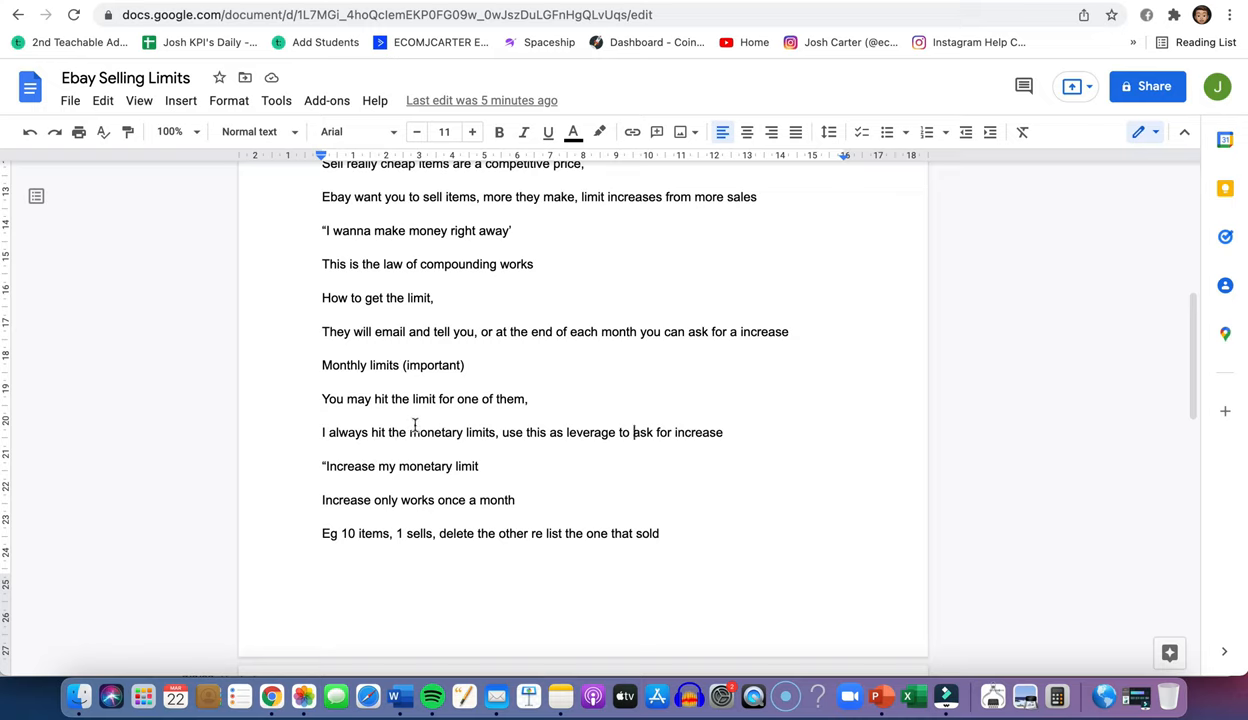
{"action": "mouse_move", "coordinate": [644, 466]}
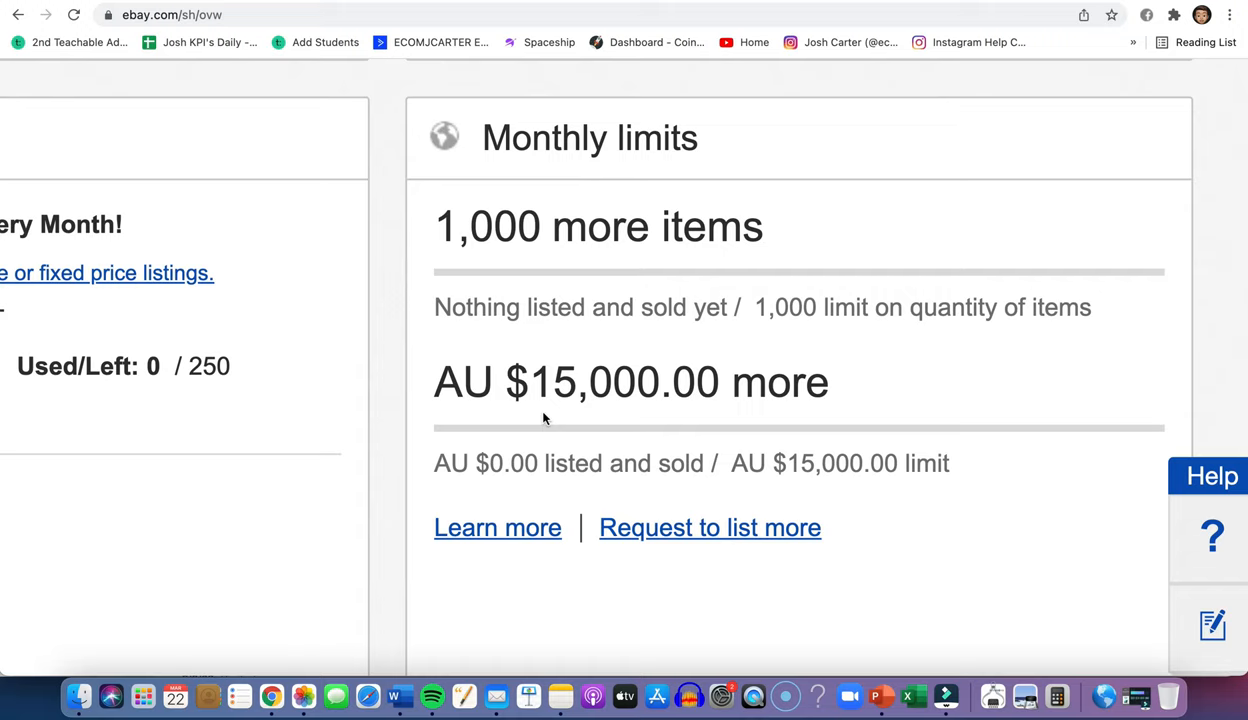
{"action": "mouse_move", "coordinate": [994, 8]}
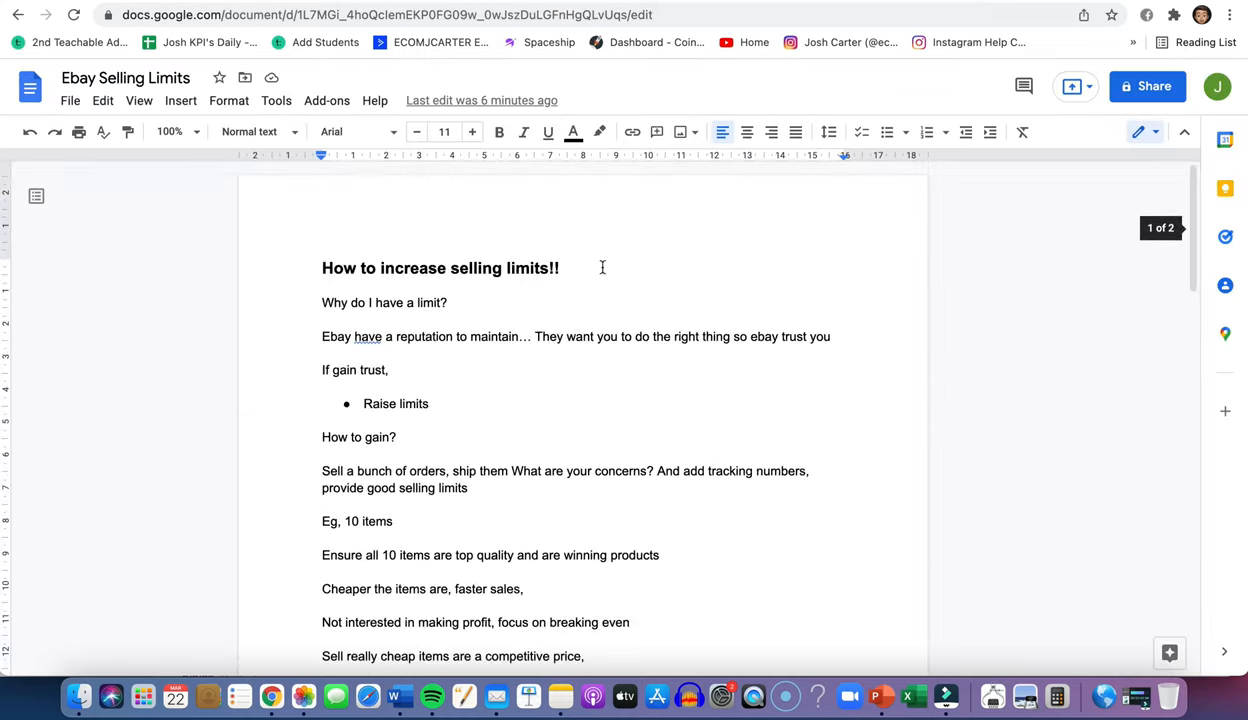
{"action": "mouse_move", "coordinate": [720, 265]}
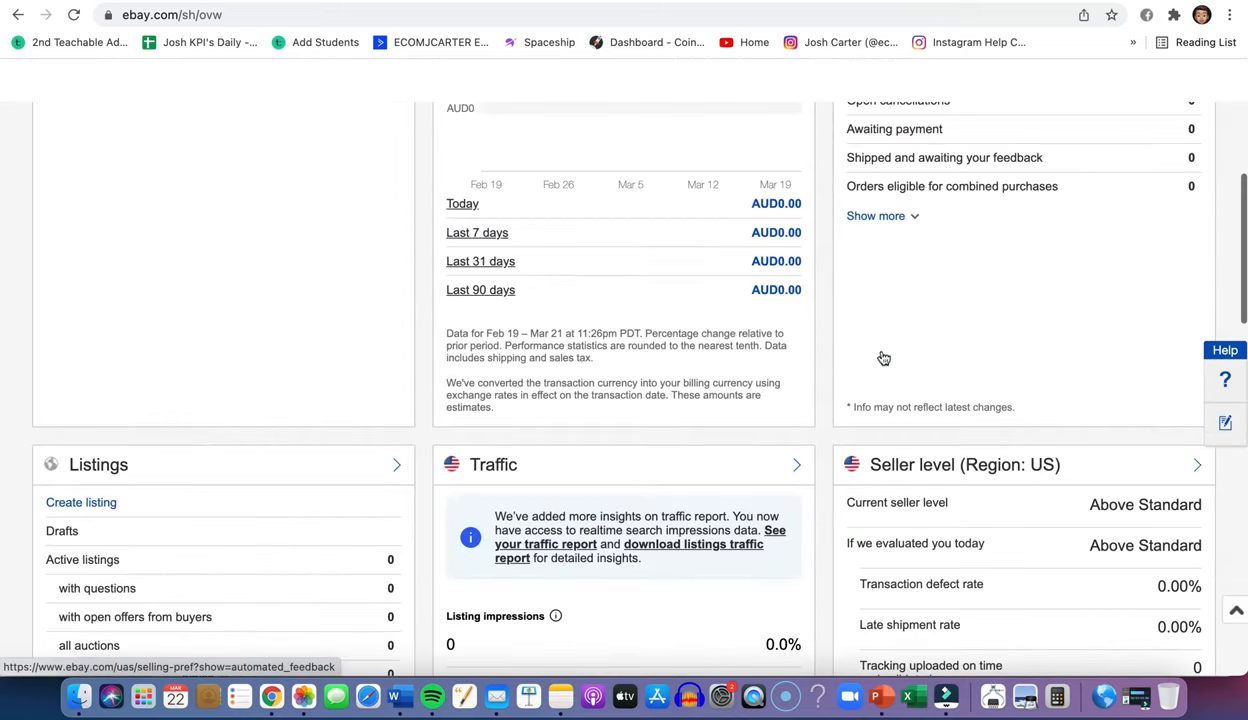
Scroll to the top of Seller Hub Overview showing AUD0.00 sales and 29 unread messages
{"action": "scroll", "scroll_direction": "up", "scroll_amount": 3}
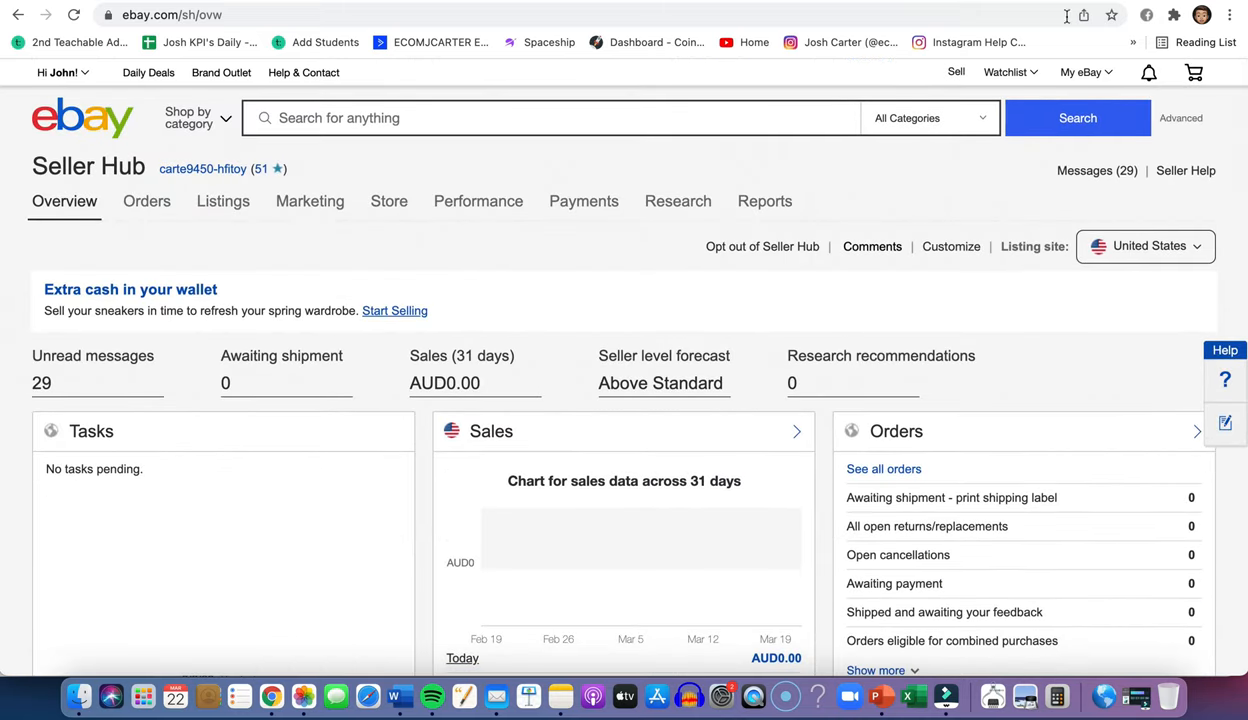